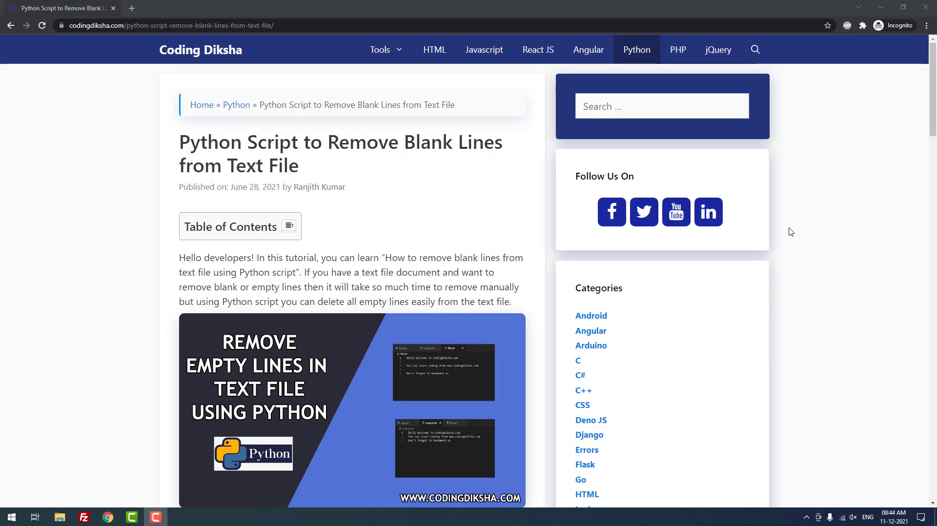
{"action": "mouse_move", "coordinate": [279, 106]}
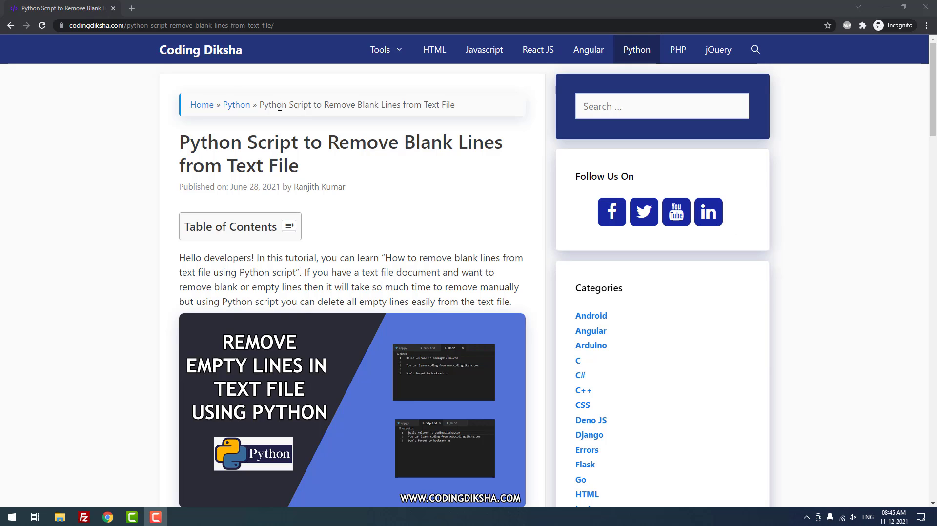
{"action": "mouse_move", "coordinate": [130, 49]}
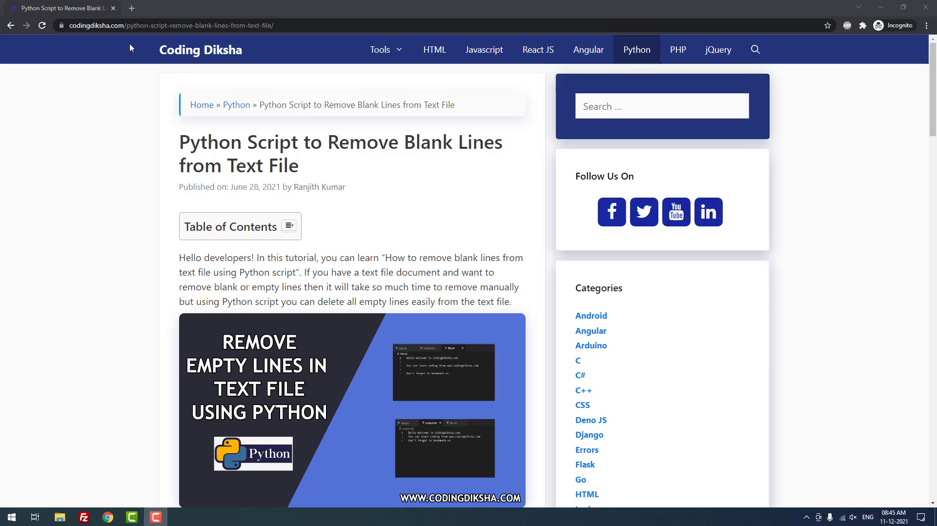
{"action": "mouse_move", "coordinate": [127, 115]}
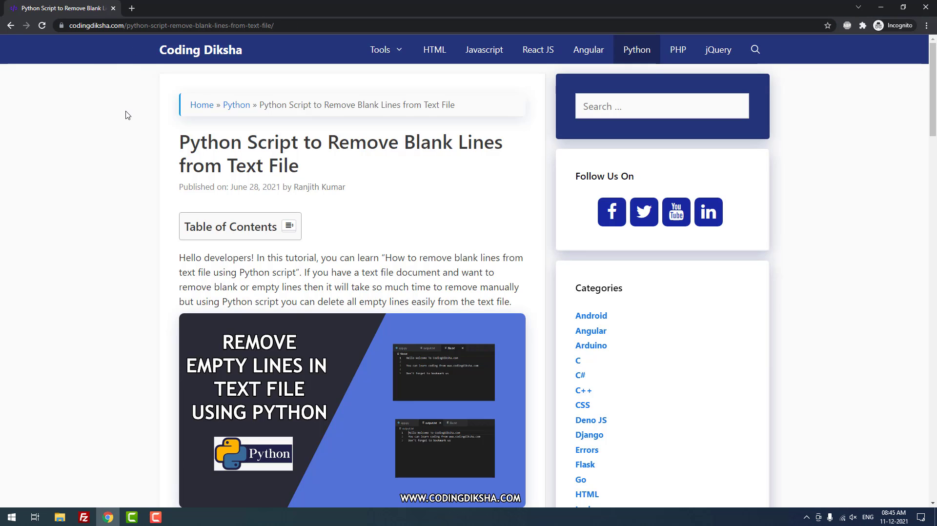
{"action": "mouse_move", "coordinate": [47, 76]}
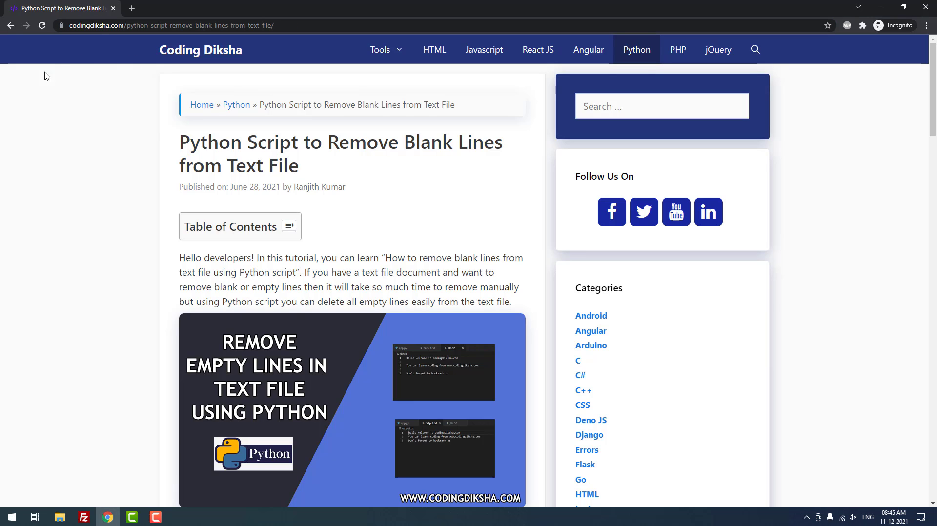
Step: Bring the article's Python blank-line-removal script into view and copy it
{"action": "scroll", "scroll_direction": "down", "scroll_amount": 3}
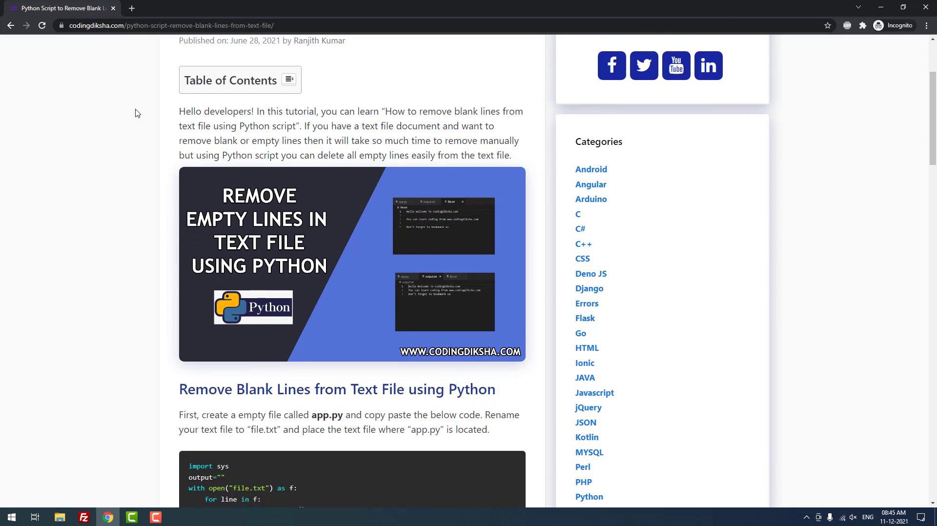
{"action": "scroll", "scroll_direction": "down", "scroll_amount": 3}
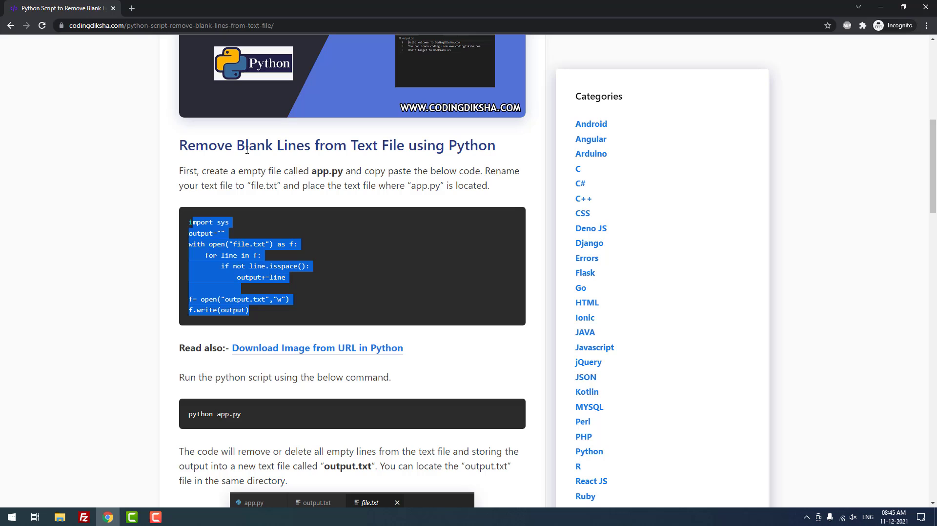
{"action": "left_click", "coordinate": [153, 200]}
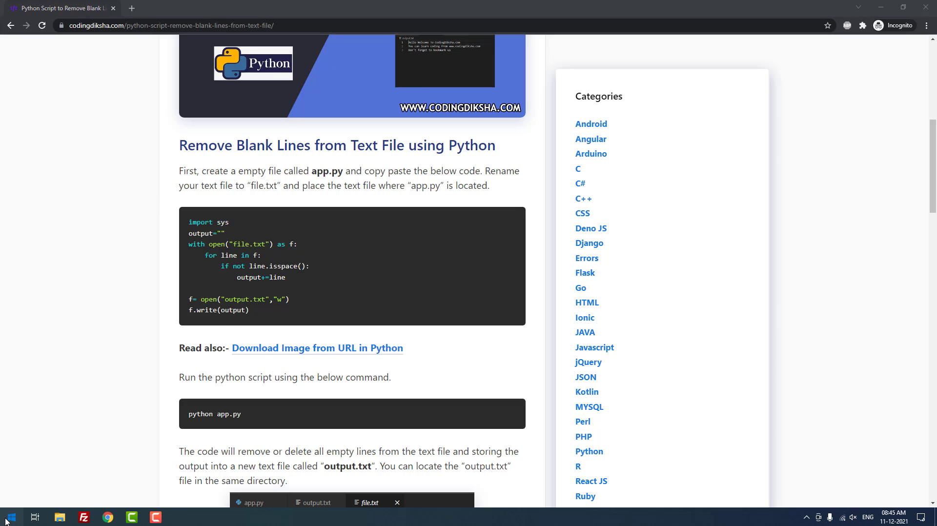
Step: Launch Visual Studio Code from the taskbar
{"action": "left_click", "coordinate": [10, 516]}
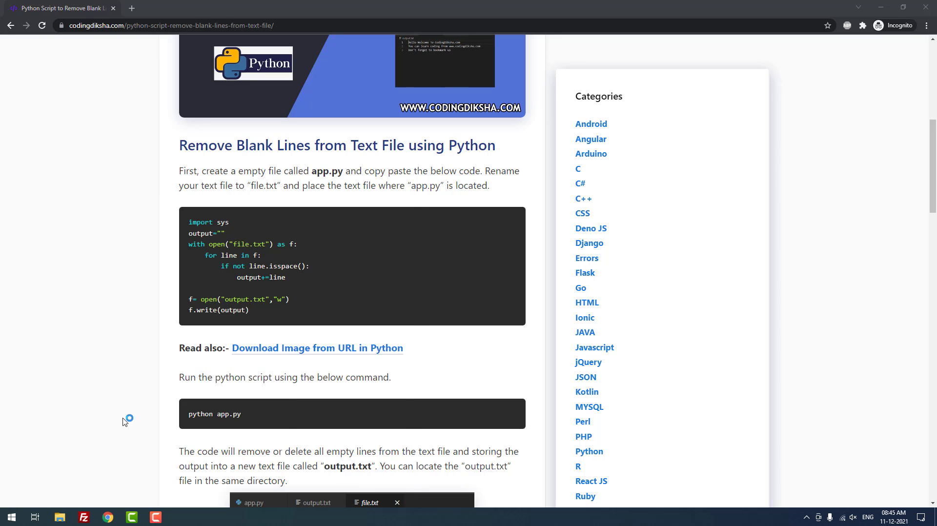
{"action": "mouse_move", "coordinate": [123, 413]}
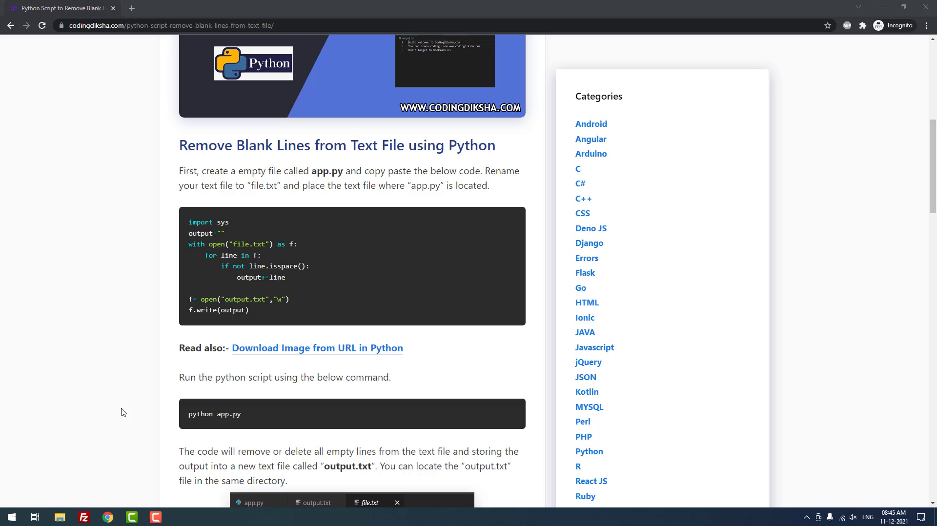
{"action": "left_click", "coordinate": [178, 516]}
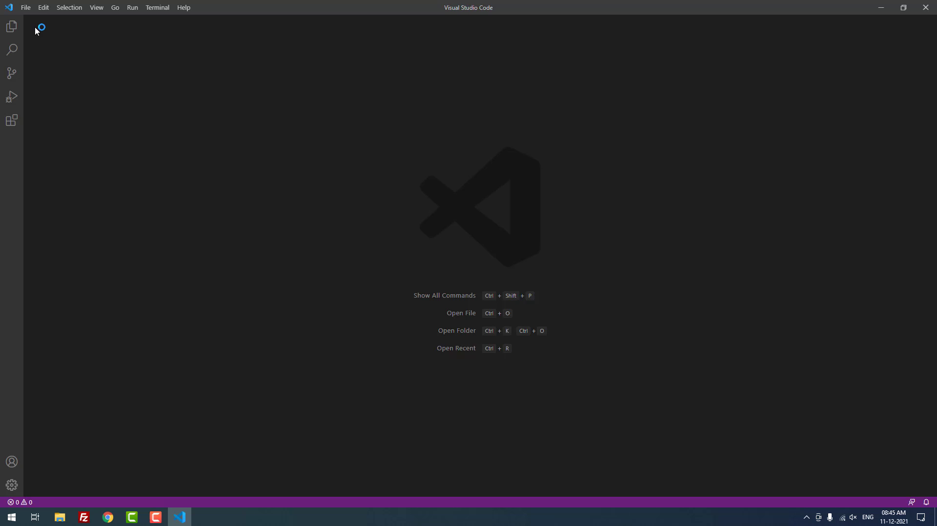
Step: Open the Python folder inside Music as the VS Code workspace
{"action": "left_click", "coordinate": [455, 330]}
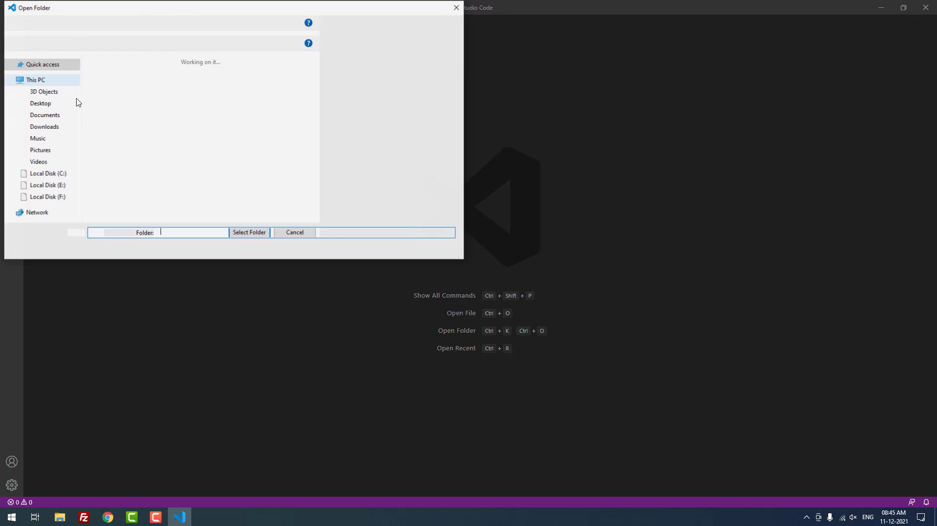
{"action": "left_click", "coordinate": [37, 138]}
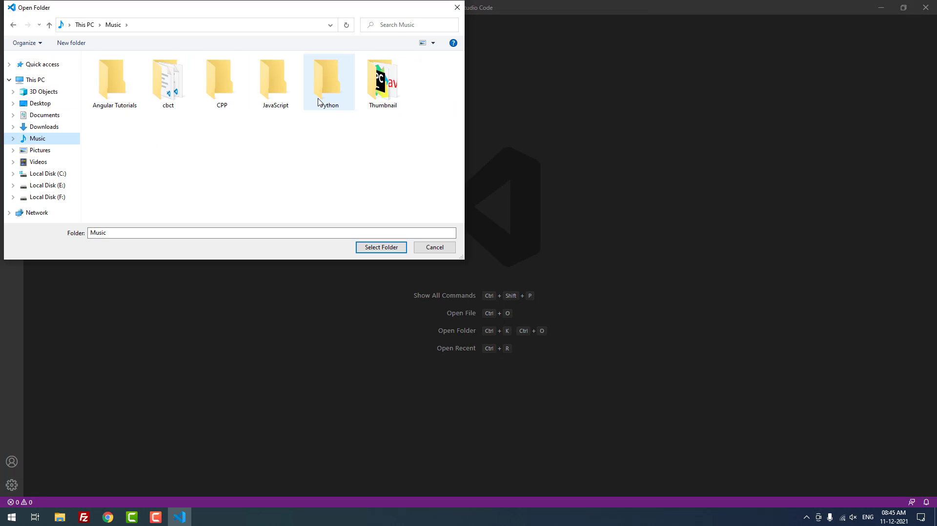
{"action": "double_click", "coordinate": [329, 78]}
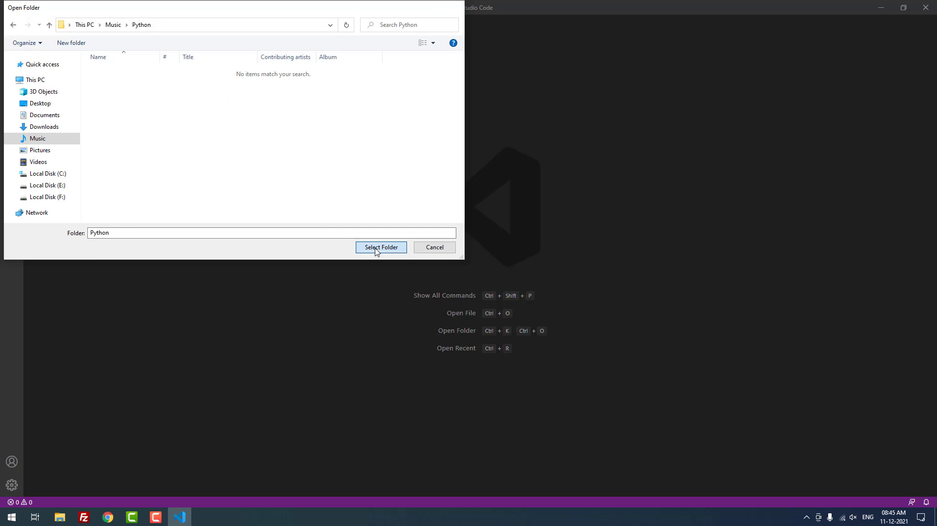
{"action": "left_click", "coordinate": [380, 247]}
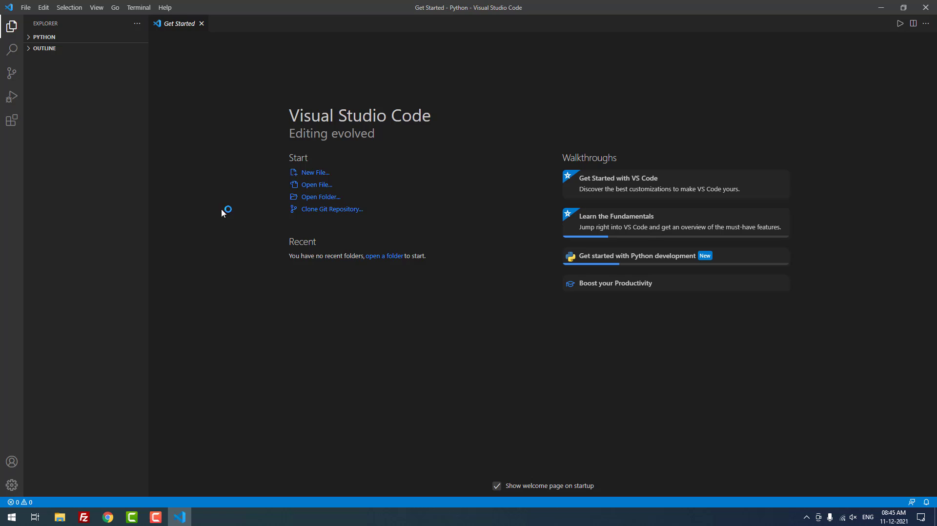
Step: Create a new untitled file, then return to Chrome to copy the script
{"action": "left_click", "coordinate": [201, 23]}
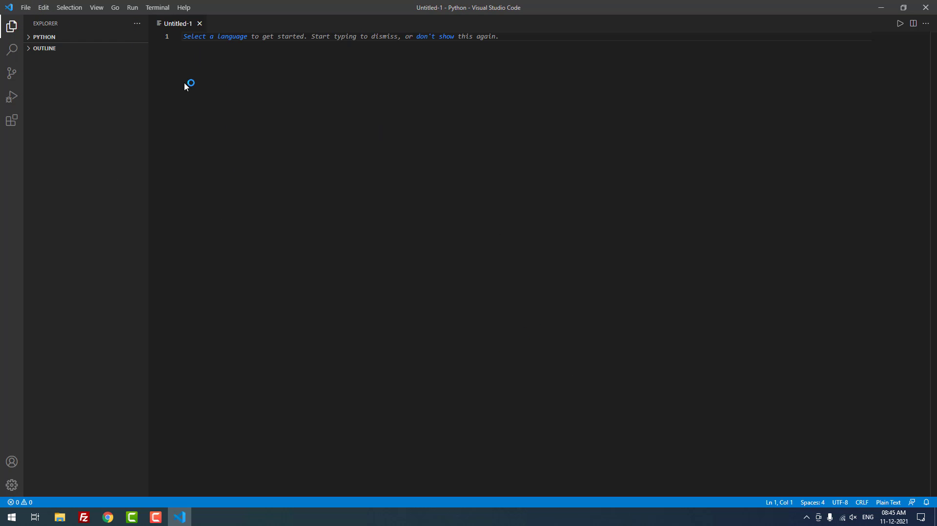
{"action": "mouse_move", "coordinate": [107, 517]}
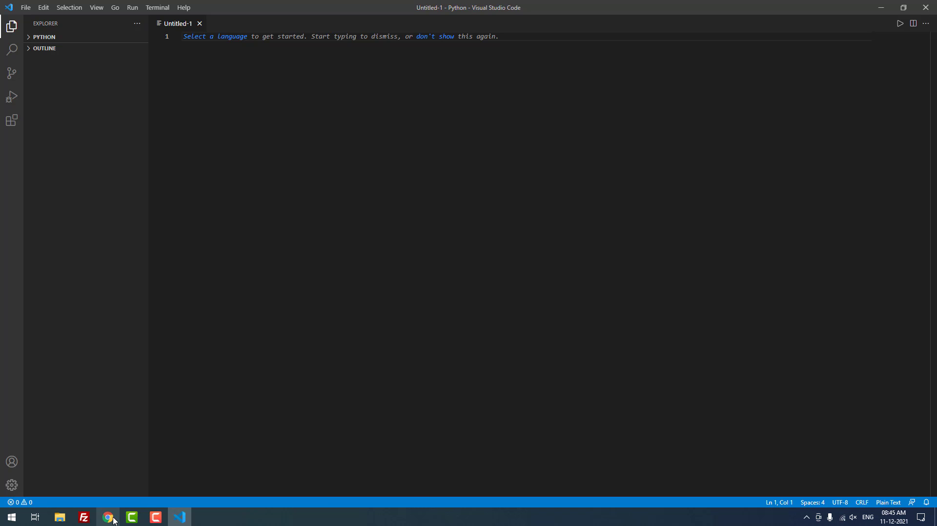
{"action": "left_click", "coordinate": [107, 516]}
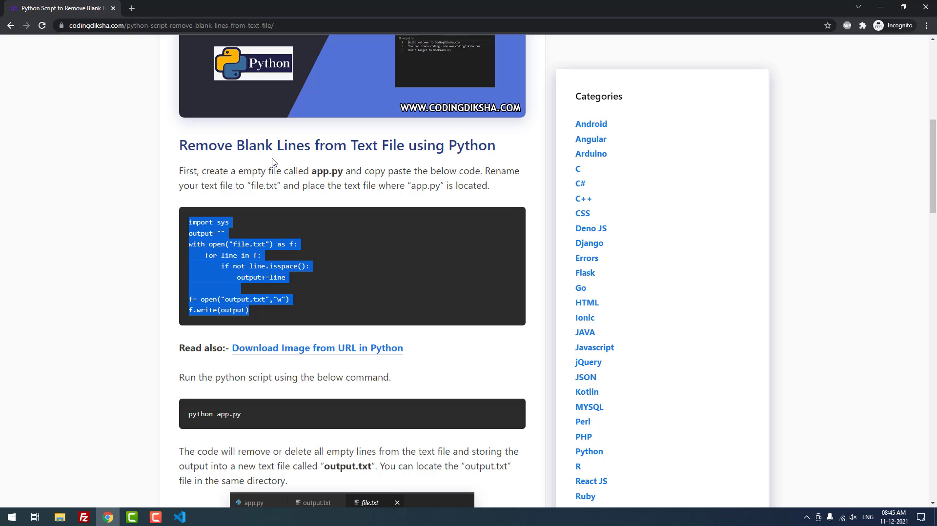
{"action": "mouse_move", "coordinate": [179, 516]}
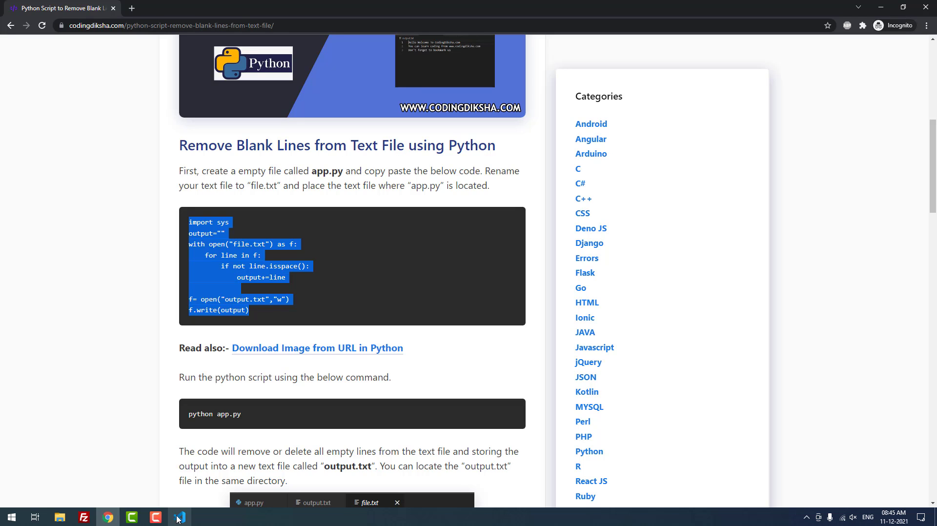
Step: Paste the script into the editor and save it as app.py in the Python folder
{"action": "left_click", "coordinate": [179, 517]}
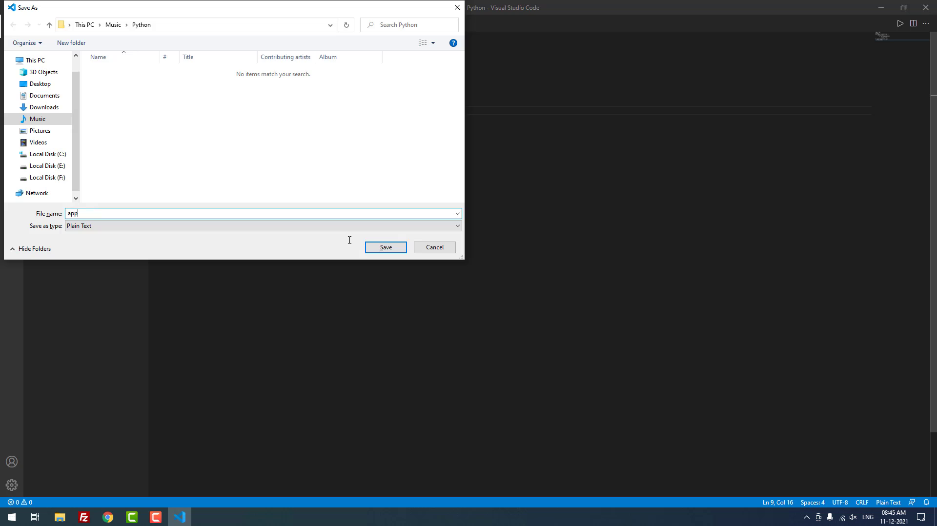
{"action": "type", "text": ".py"}
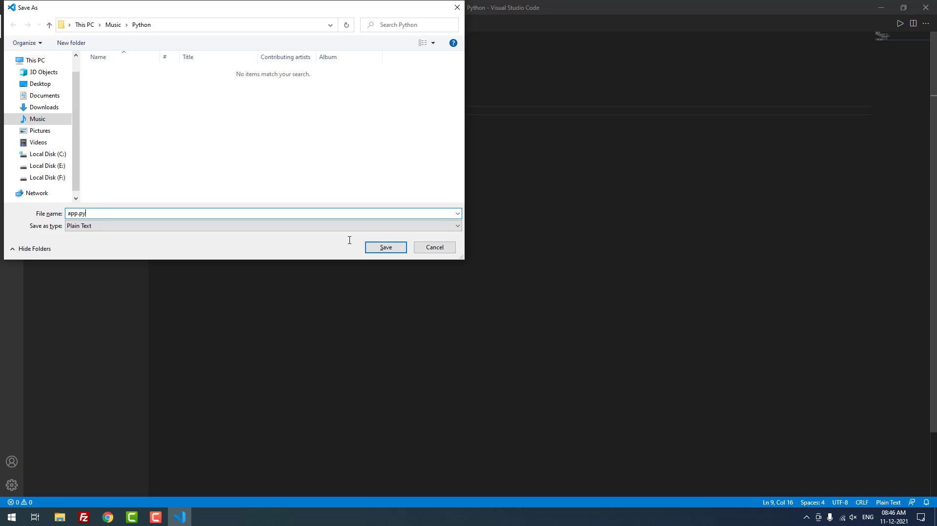
{"action": "left_click", "coordinate": [384, 247]}
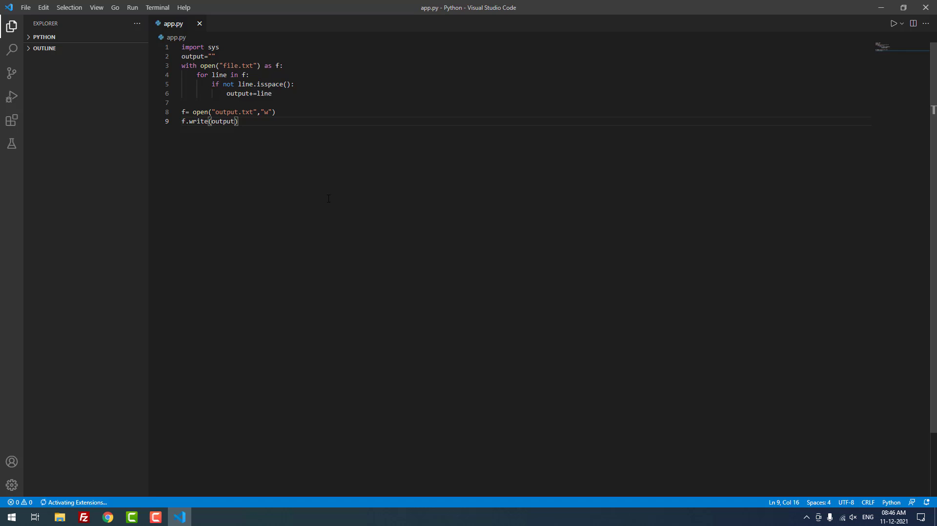
{"action": "left_click", "coordinate": [10, 516]}
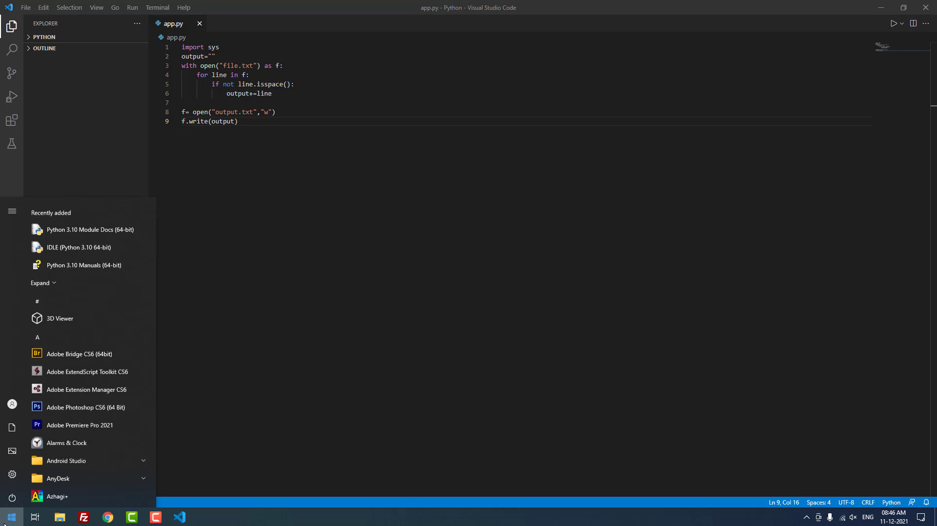
{"action": "type", "text": "python"}
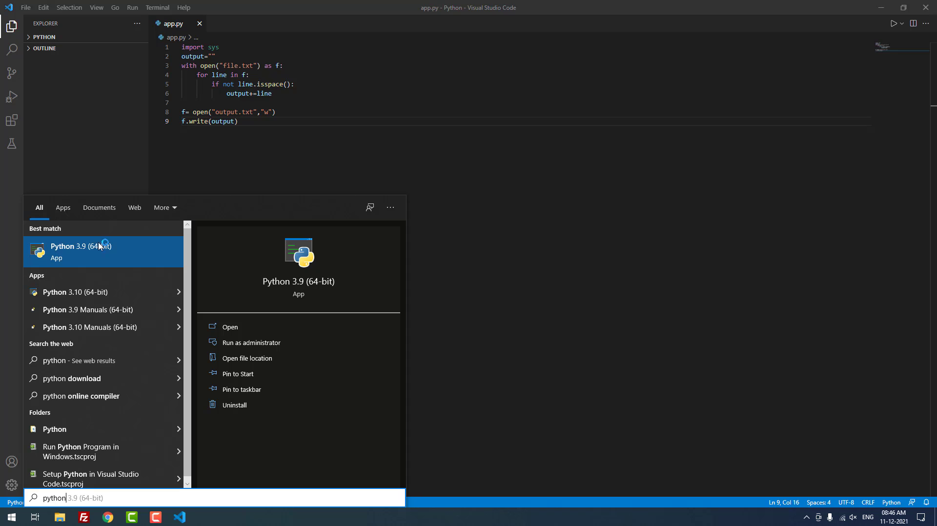
{"action": "mouse_move", "coordinate": [75, 292]}
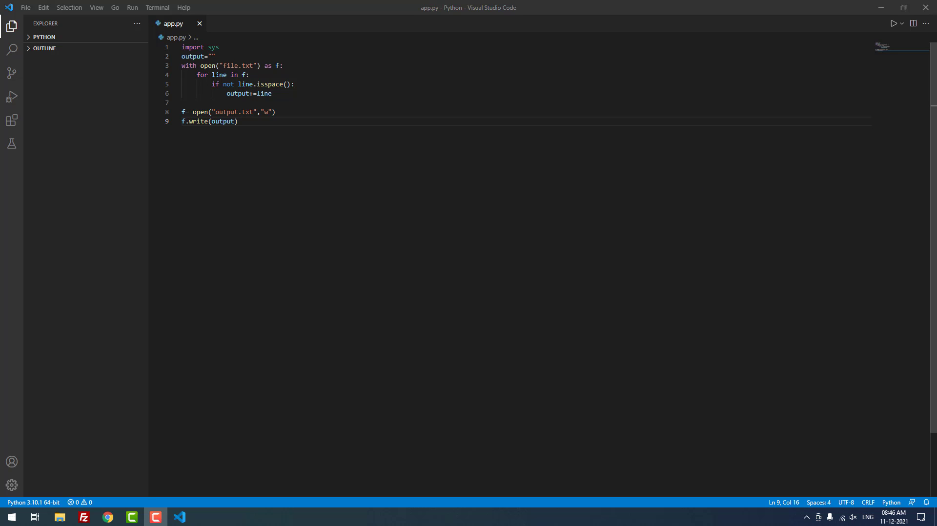
{"action": "left_click", "coordinate": [25, 6]}
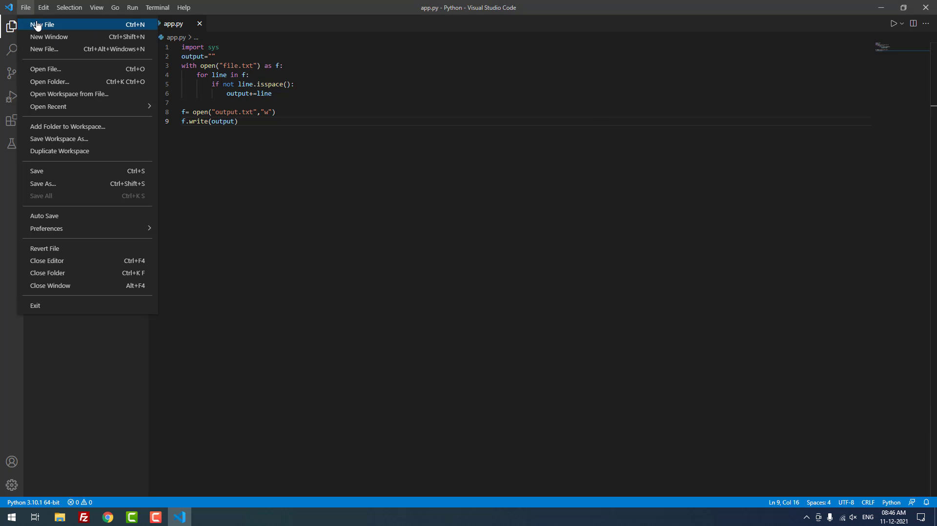
Step: In a new untitled file, write 'Hello Coding Diksha,', a subscribe reminder and 'Thank You!' separated by blank lines
{"action": "left_click", "coordinate": [42, 24]}
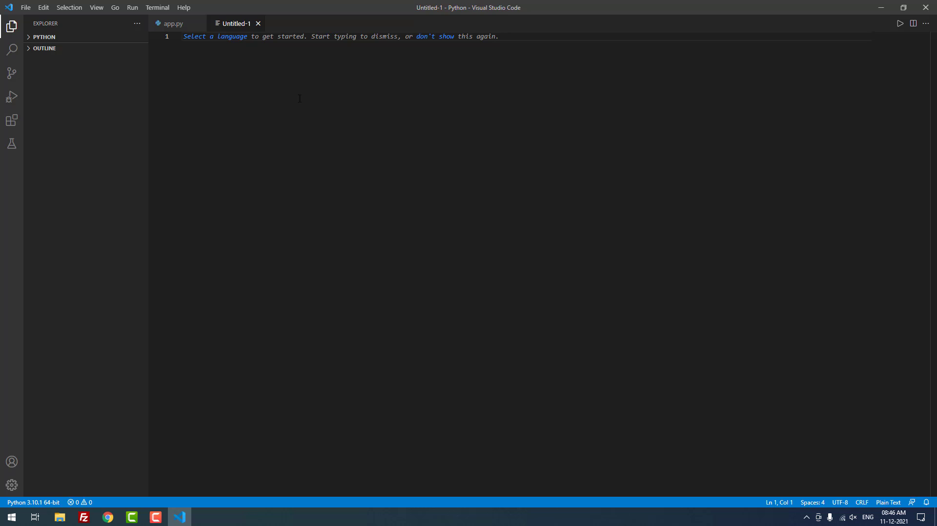
{"action": "type", "text": "Hello C"}
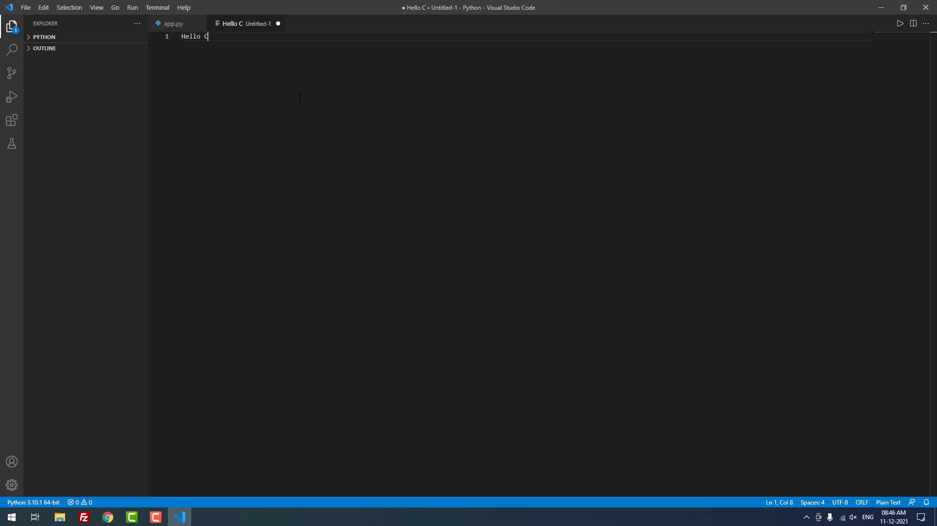
{"action": "type", "text": "odin"}
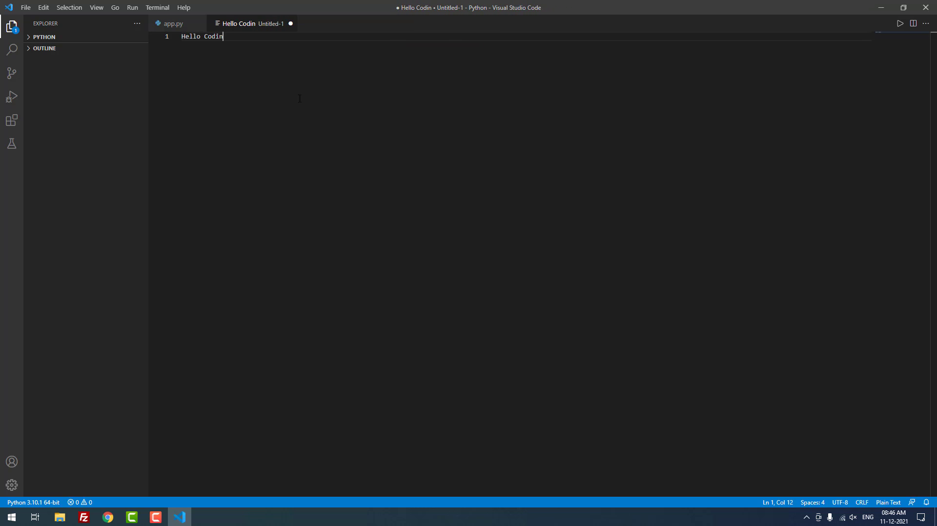
{"action": "type", "text": "g Diksha,"}
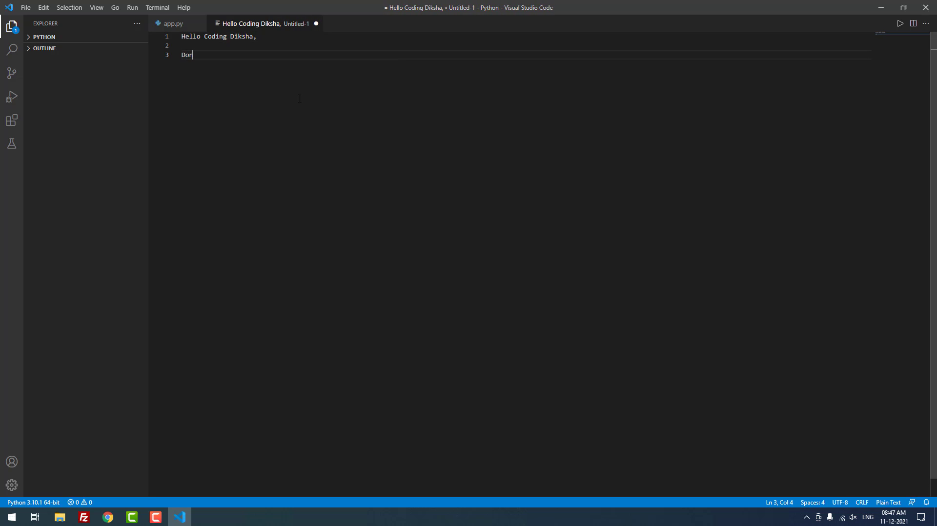
{"action": "type", "text": "'t forget to su"}
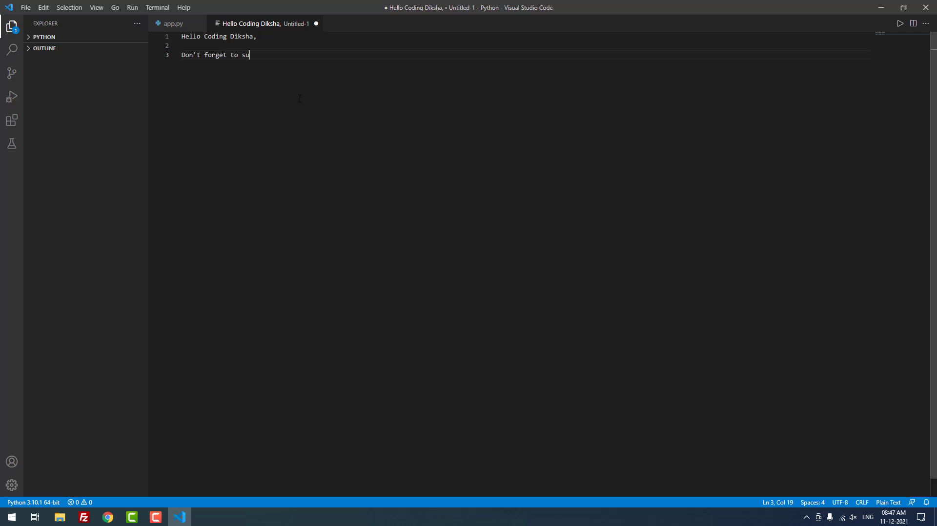
{"action": "type", "text": "bscribe the channel"}
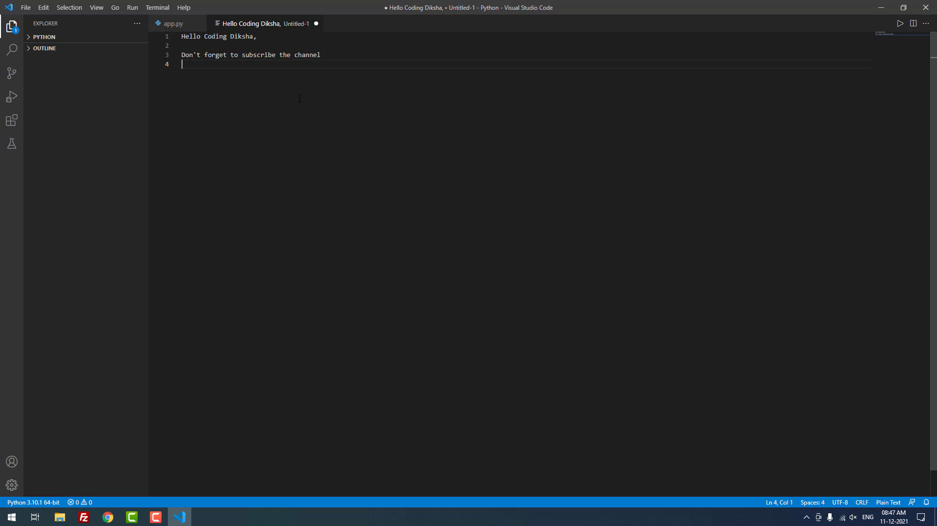
{"action": "type", "text": "Thank Yo"}
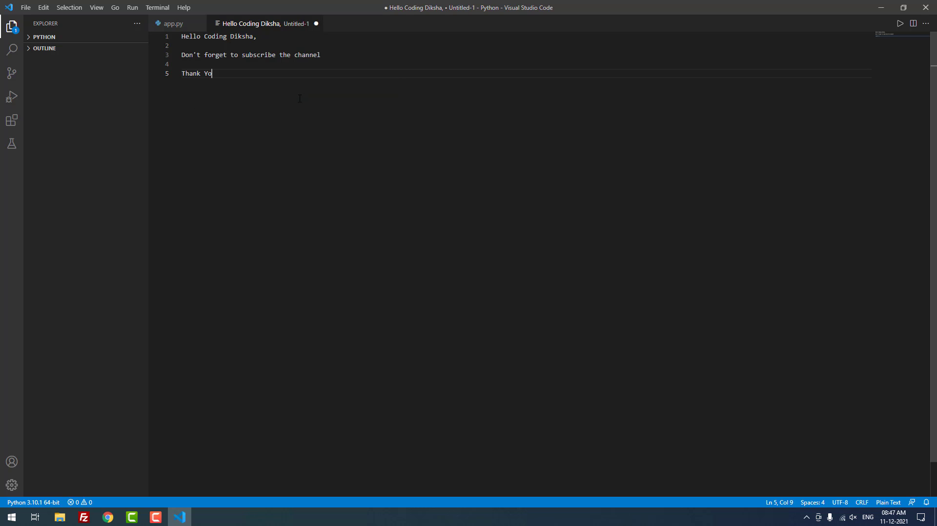
{"action": "type", "text": "u!"}
{"action": "type", "text": "file"}
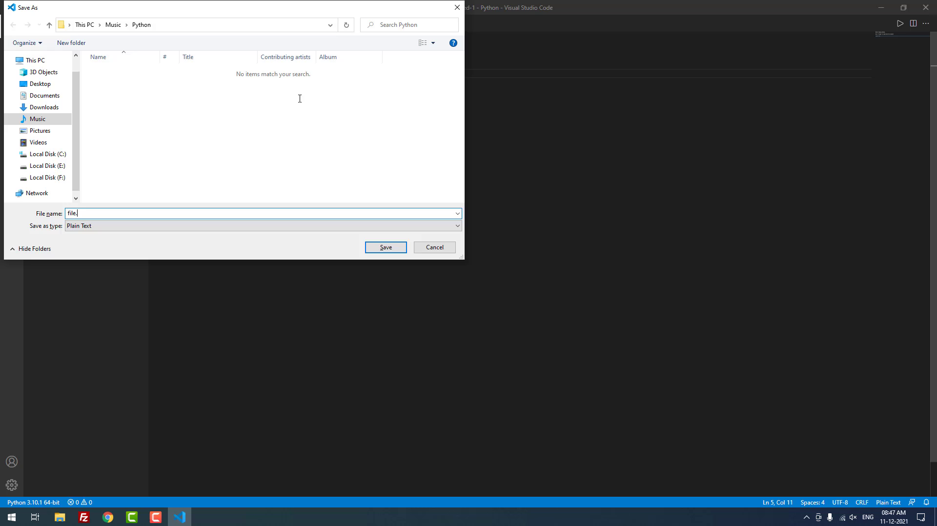
Step: Save the text as file.txt in the Python folder
{"action": "type", "text": "txt"}
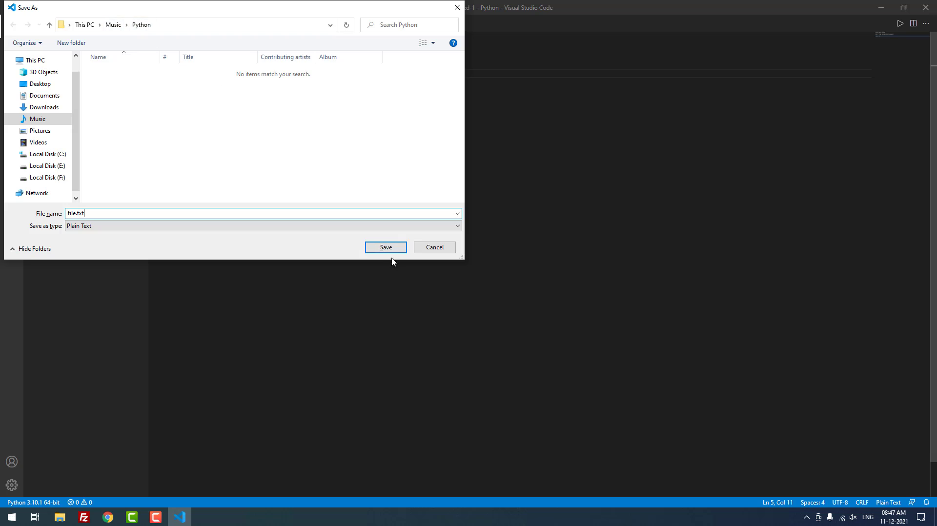
{"action": "left_click", "coordinate": [386, 247]}
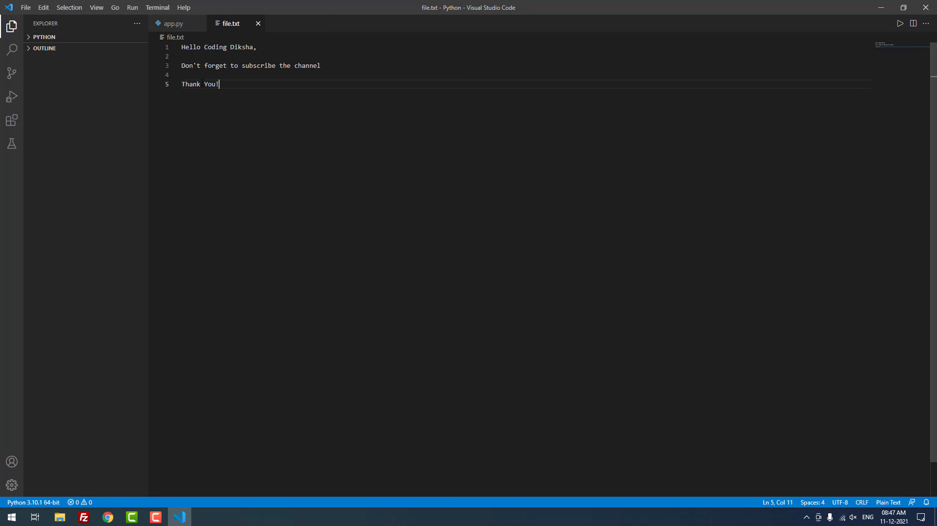
{"action": "left_click", "coordinate": [209, 56]}
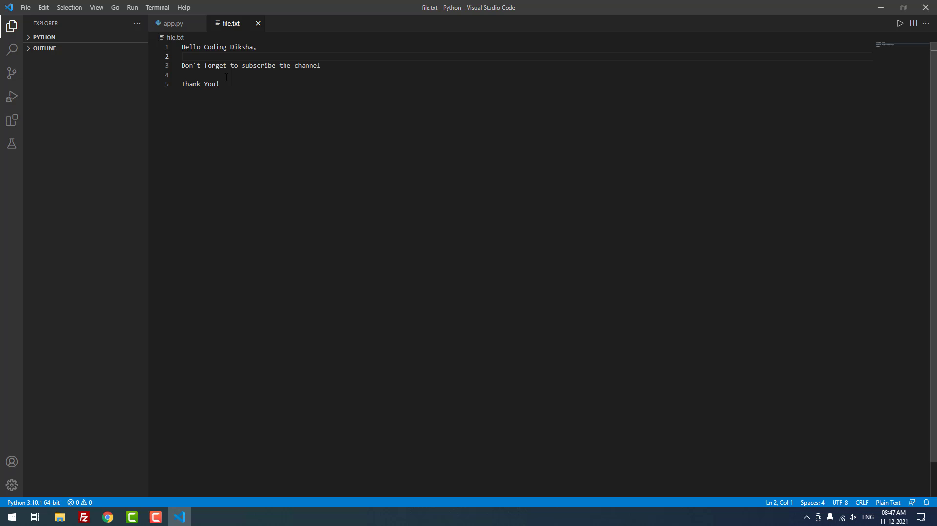
{"action": "mouse_move", "coordinate": [203, 39]}
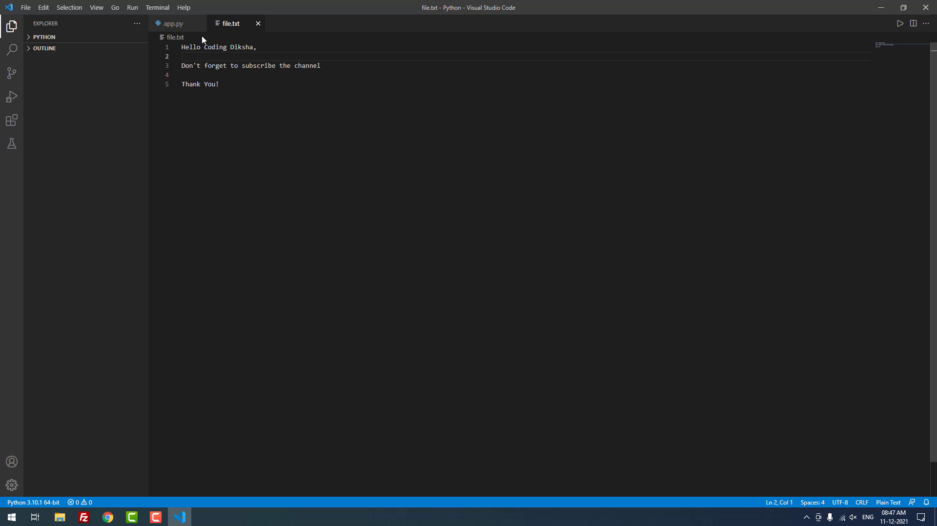
Step: Switch back to app.py and bring up its run options
{"action": "left_click", "coordinate": [173, 24]}
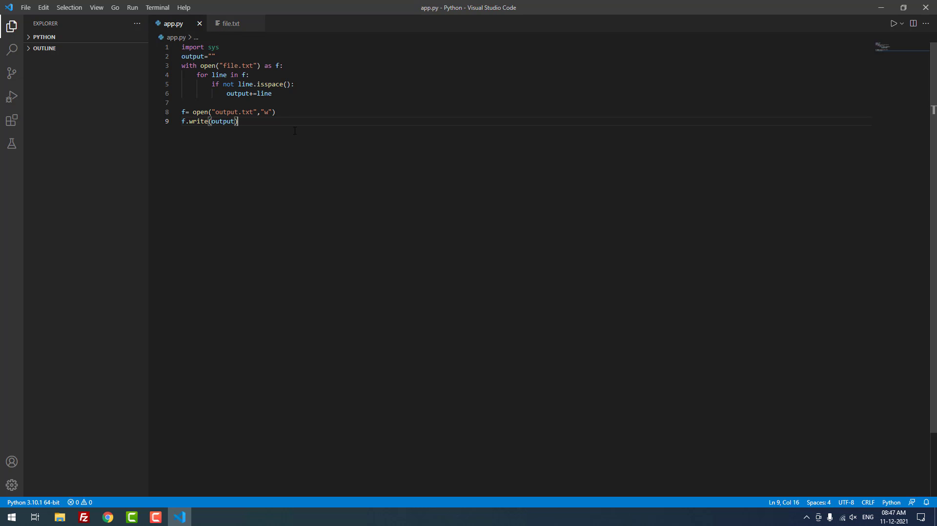
{"action": "mouse_move", "coordinate": [178, 15]}
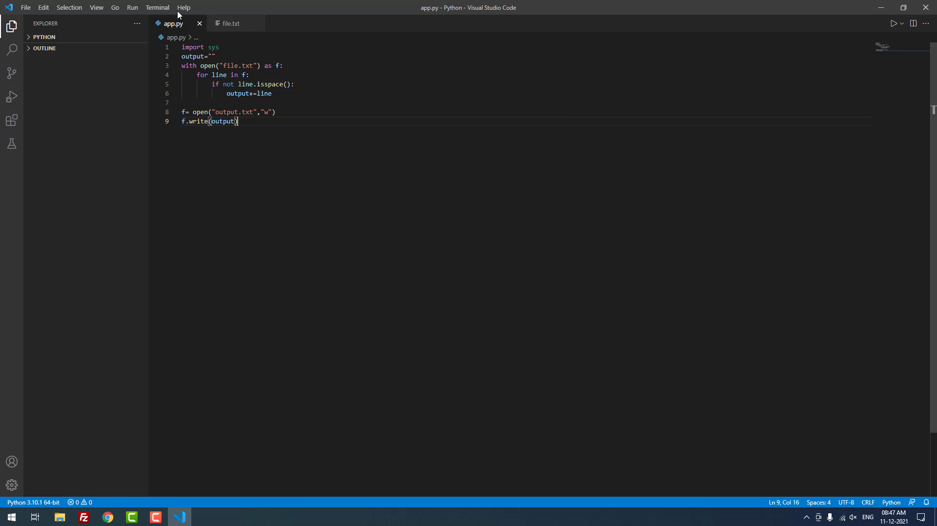
{"action": "left_click", "coordinate": [132, 7]}
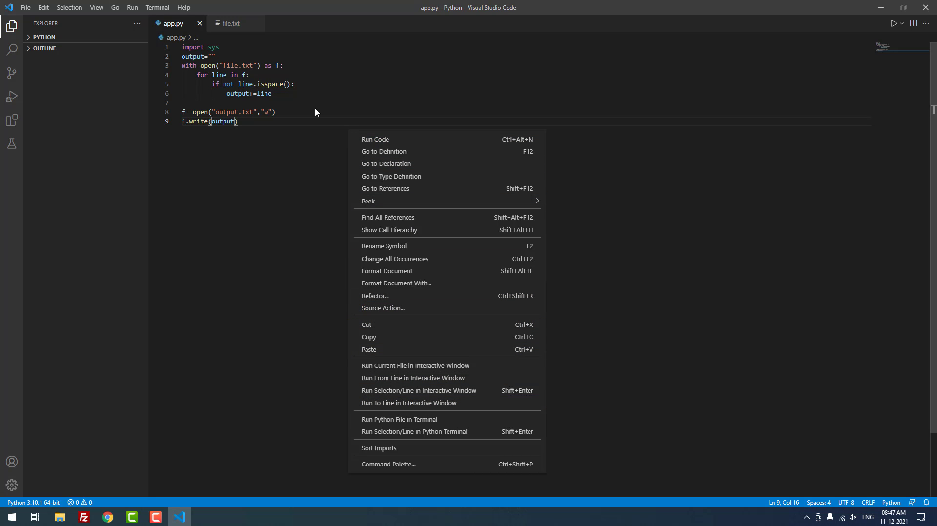
{"action": "mouse_move", "coordinate": [399, 419]}
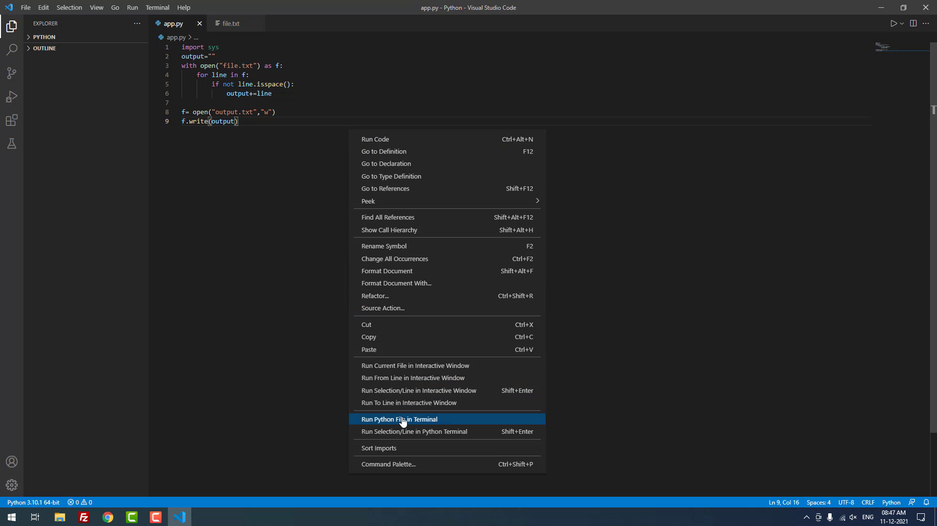
{"action": "mouse_move", "coordinate": [419, 423]}
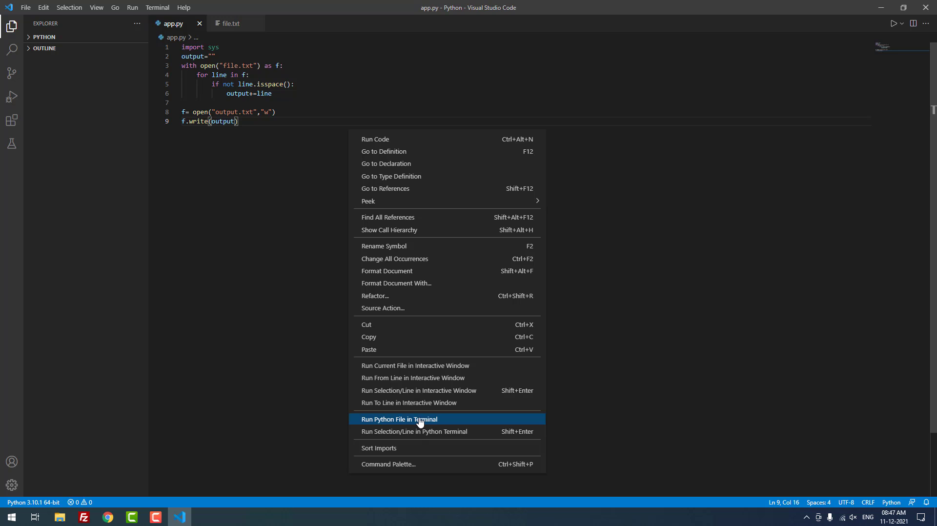
{"action": "mouse_move", "coordinate": [418, 422]}
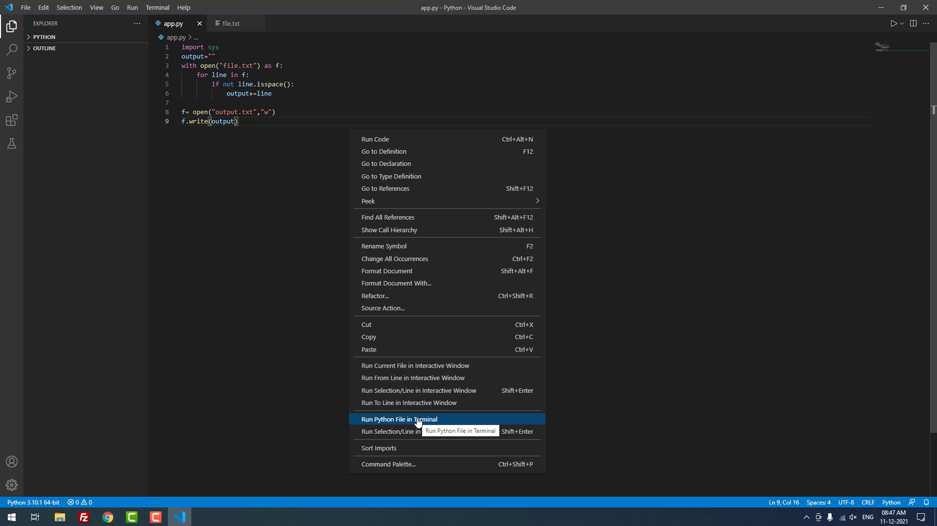
{"action": "mouse_move", "coordinate": [399, 421]}
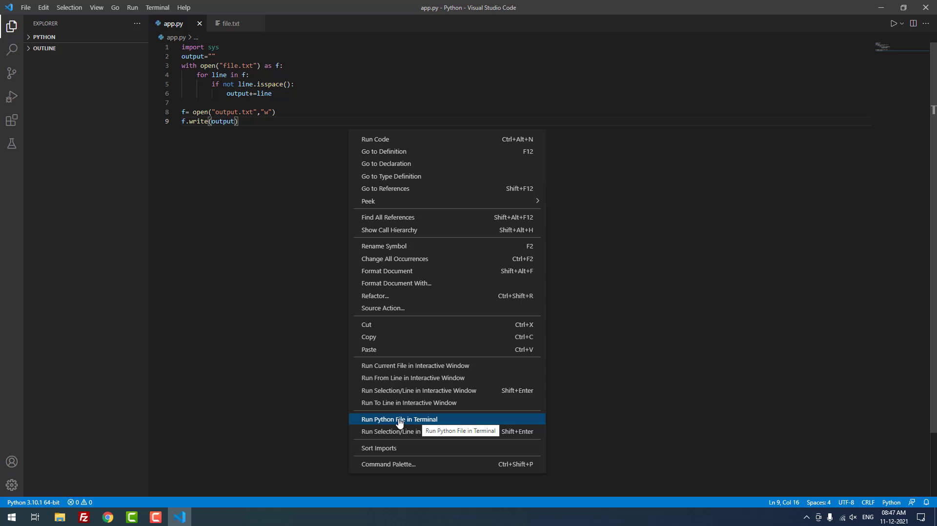
{"action": "mouse_move", "coordinate": [406, 429]}
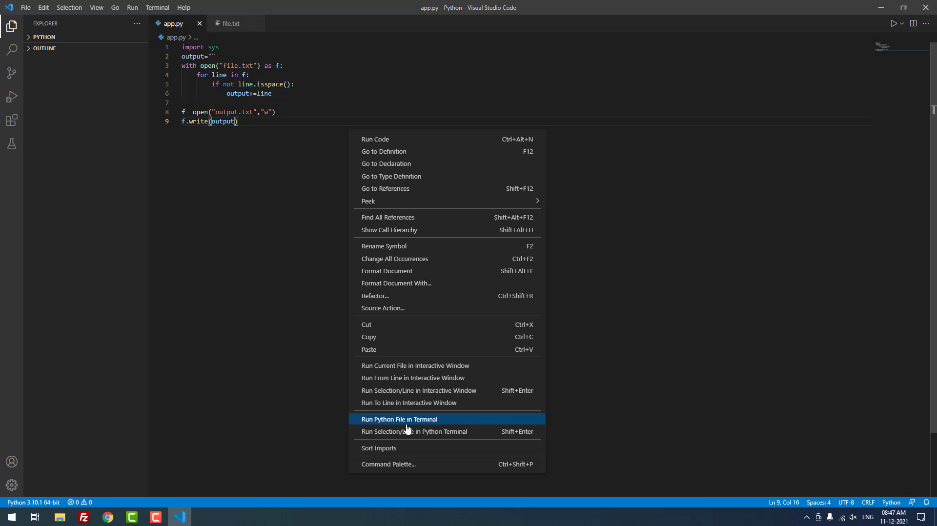
{"action": "mouse_move", "coordinate": [390, 138]}
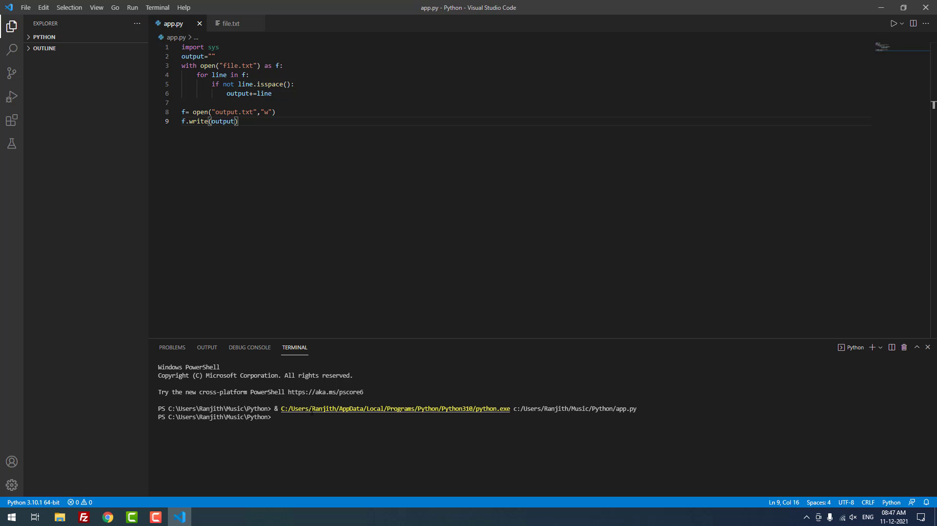
Step: Expand the PYTHON folder to reveal app.py, file.txt and the new output.txt
{"action": "left_click", "coordinate": [44, 36]}
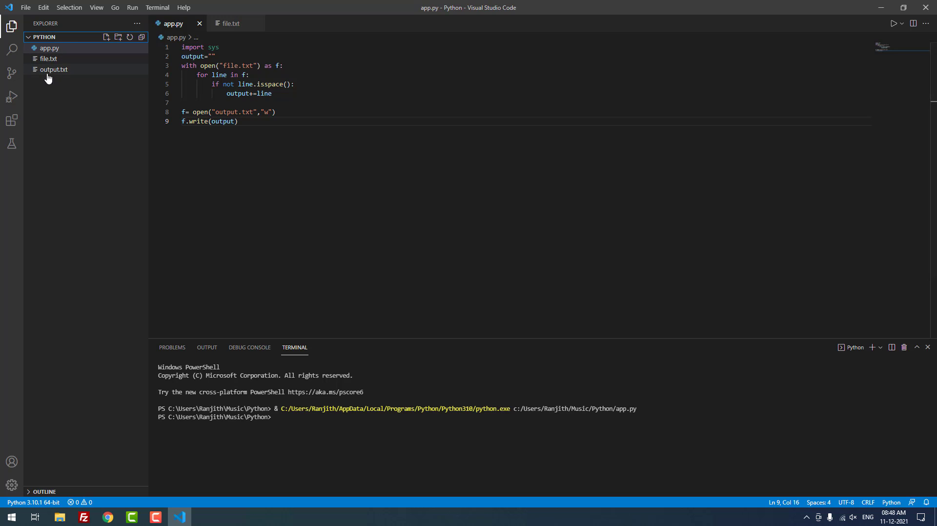
{"action": "mouse_move", "coordinate": [75, 73]}
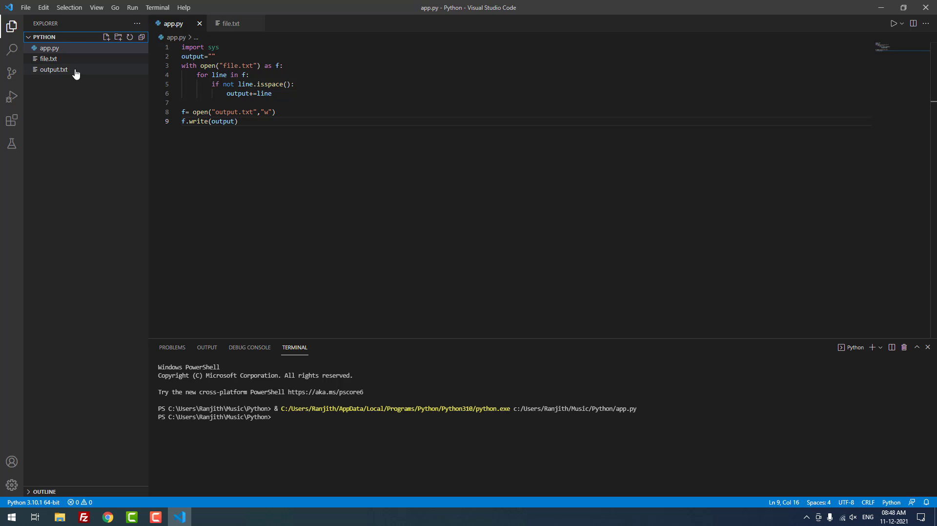
Step: View output.txt's three lines without blanks, then compare against file.txt
{"action": "left_click", "coordinate": [50, 48]}
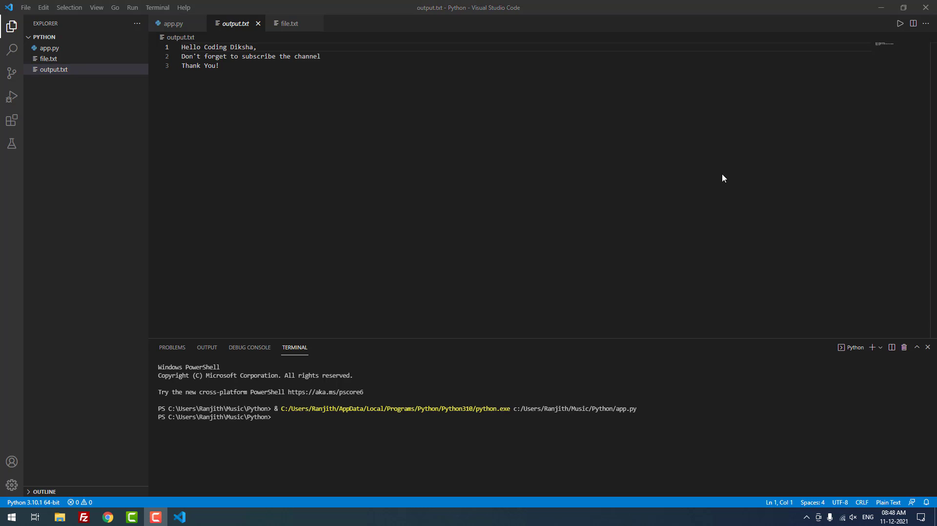
{"action": "mouse_move", "coordinate": [264, 65]}
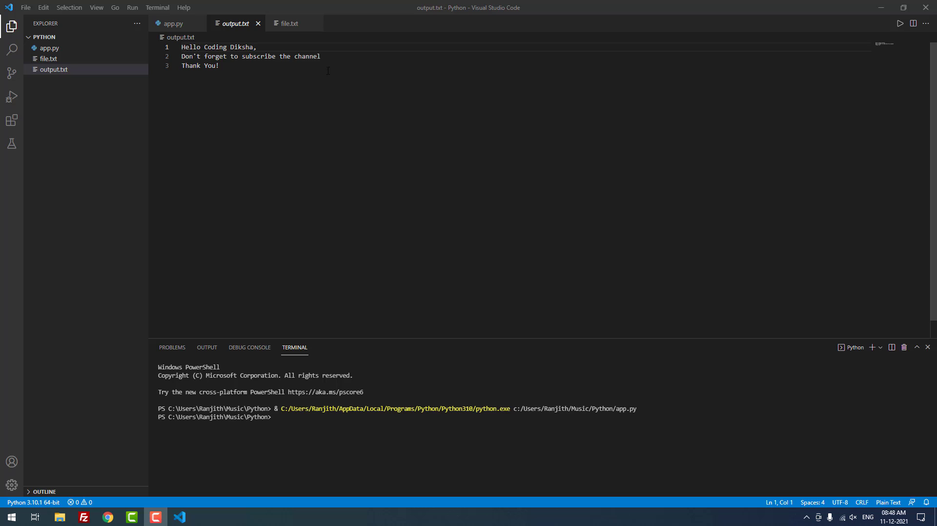
{"action": "left_click", "coordinate": [219, 65]}
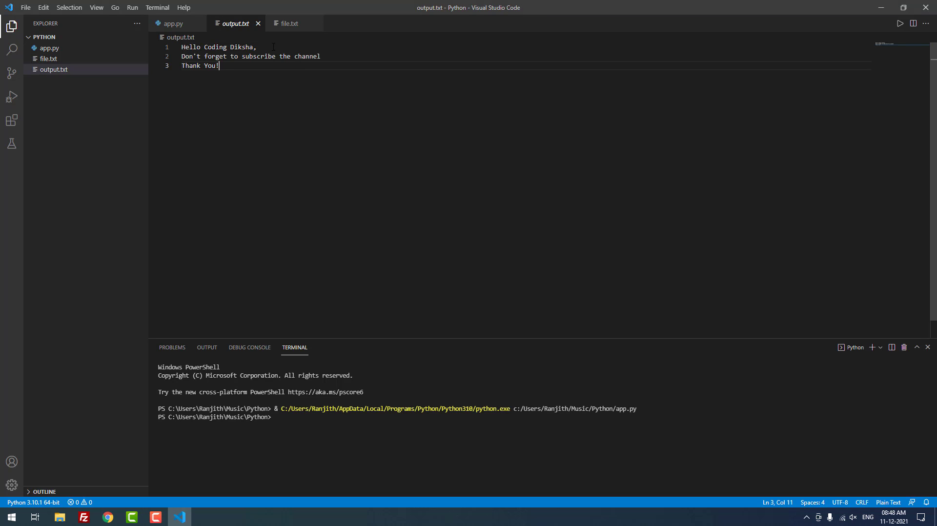
{"action": "left_click", "coordinate": [289, 23]}
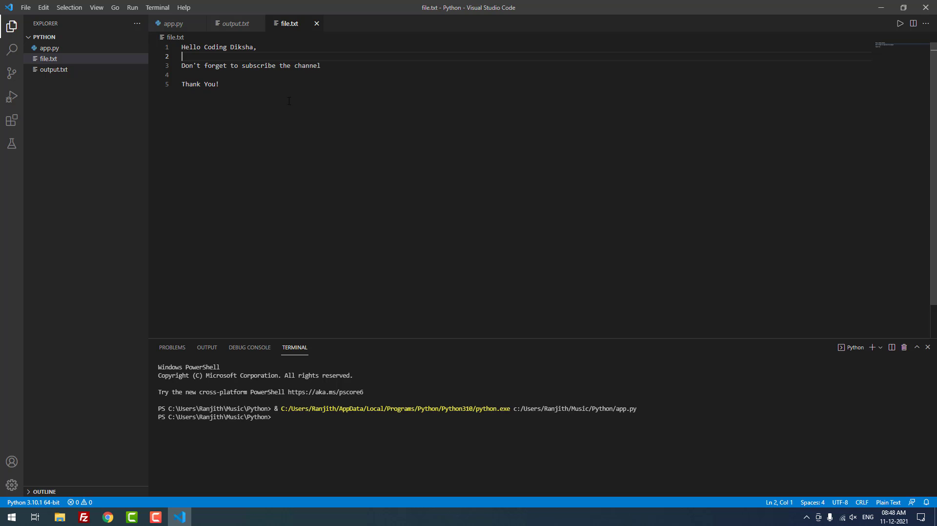